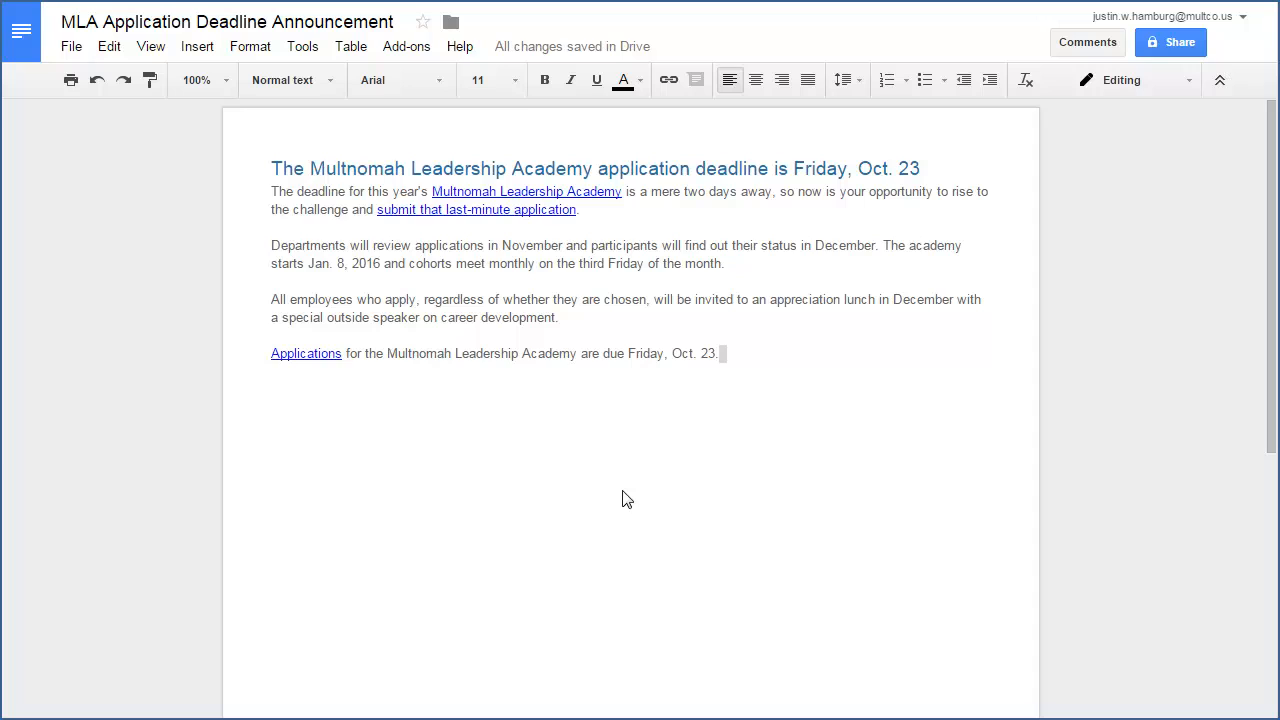
# Show the File menu's document-wide actions for the MLA announcement draft.
pyautogui.click(72, 46)
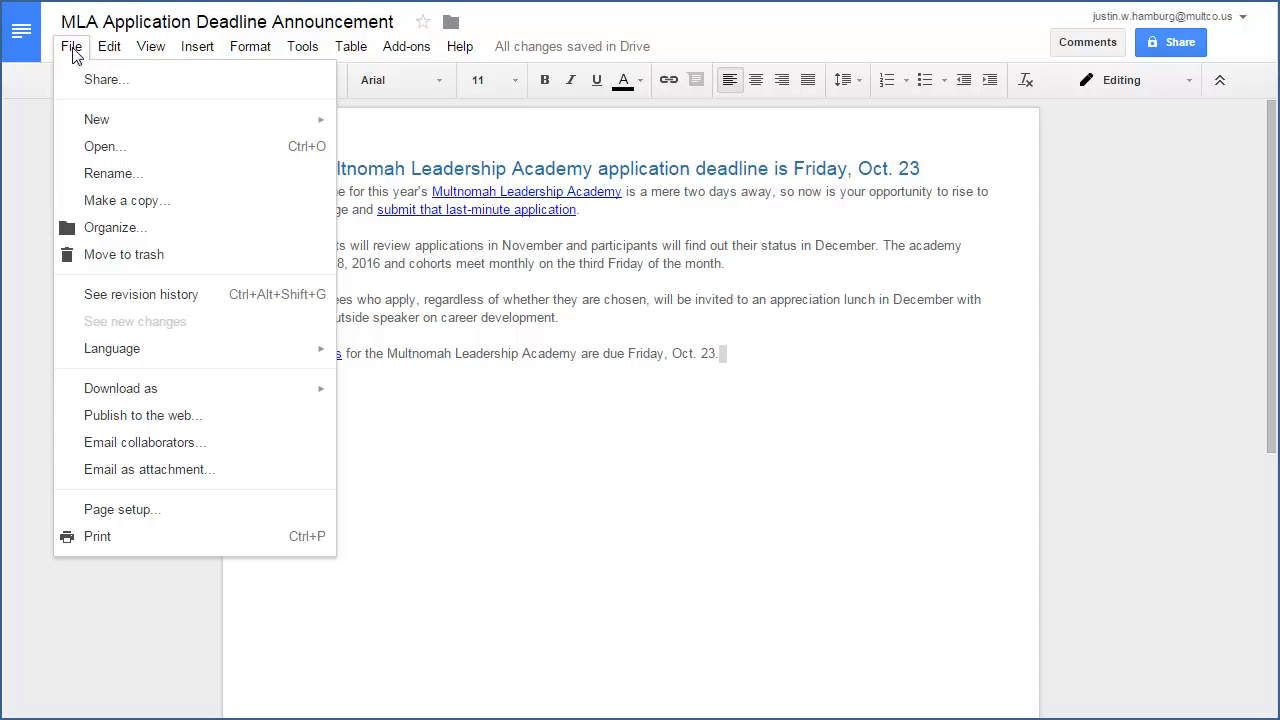
# Email collaborators (minus one recipient) asking for Wednesday Wire draft feedback by Friday noon.
pyautogui.click(144, 442)
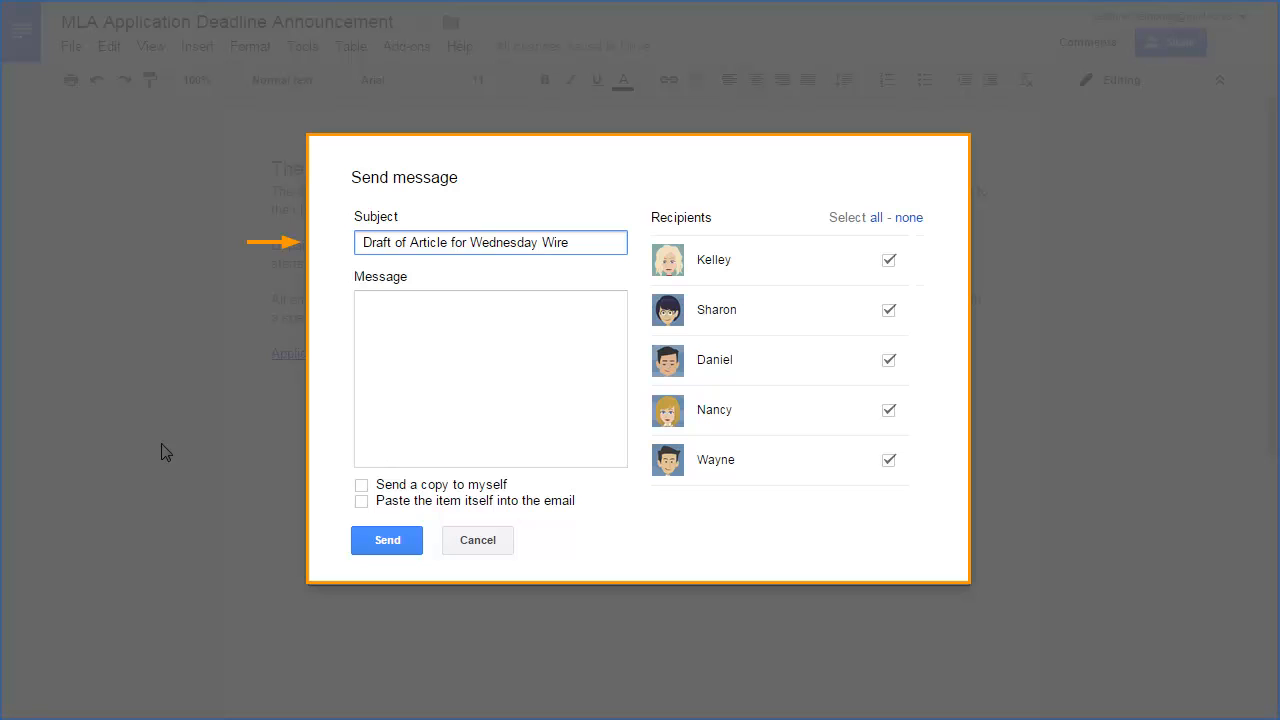
pyautogui.write('Please read this draft for next weeks Wednesday Wire and give your feedback by noon on Friday.')
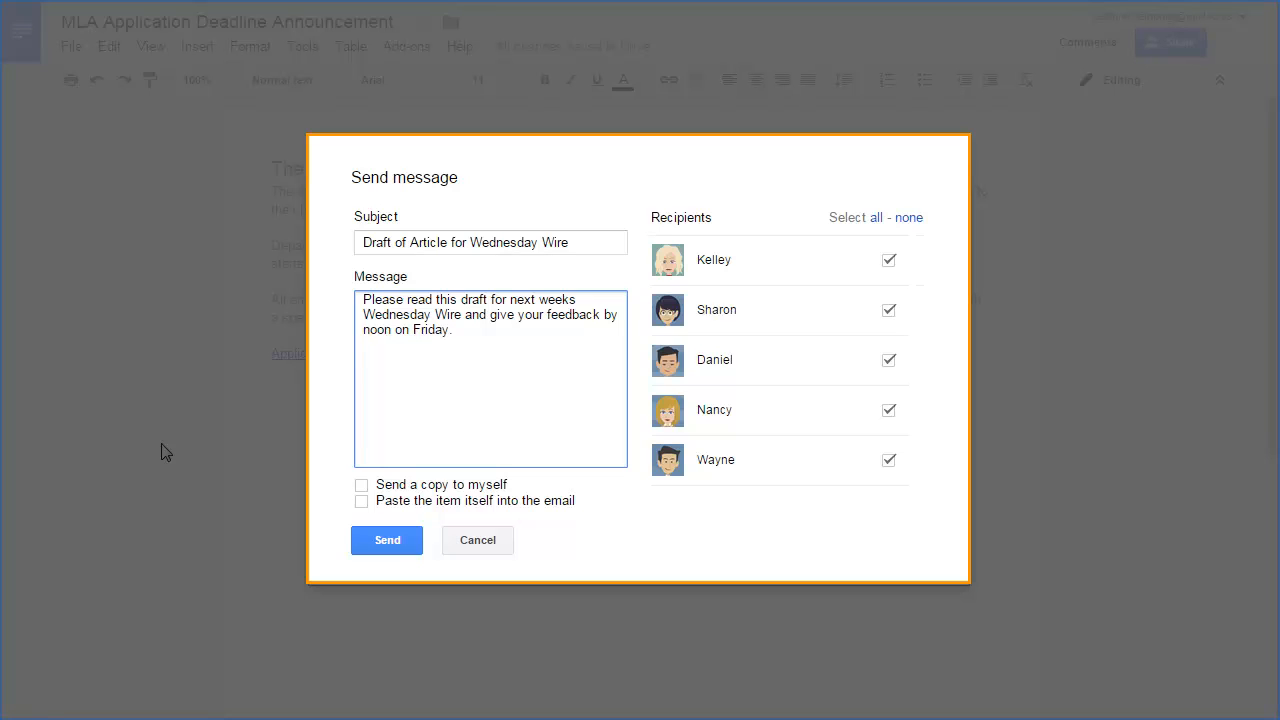
pyautogui.moveTo(840, 406)
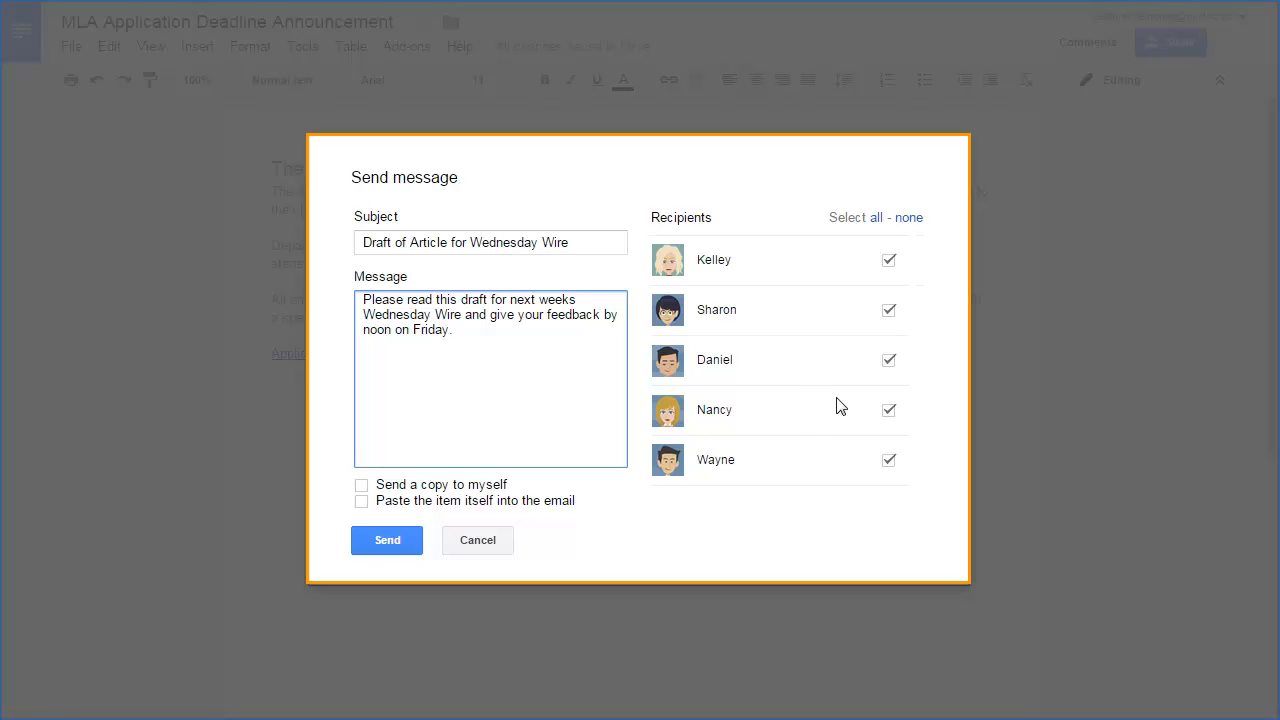
pyautogui.click(888, 360)
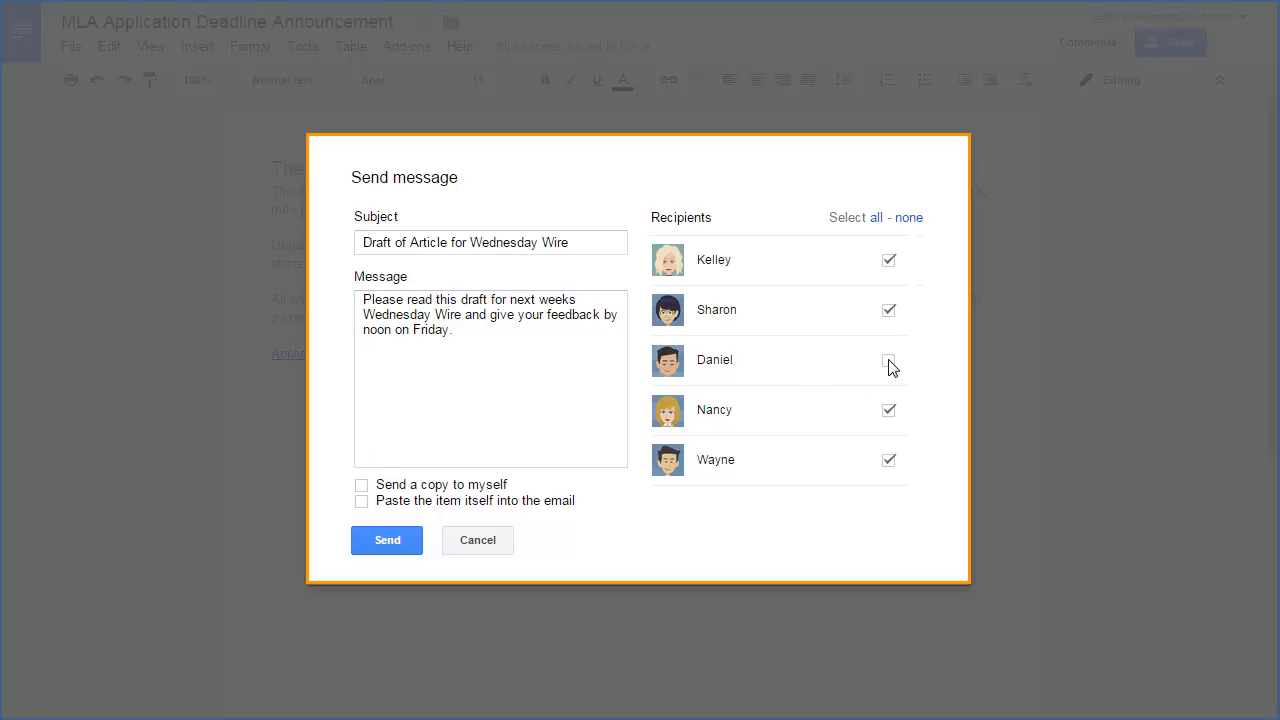
pyautogui.click(888, 360)
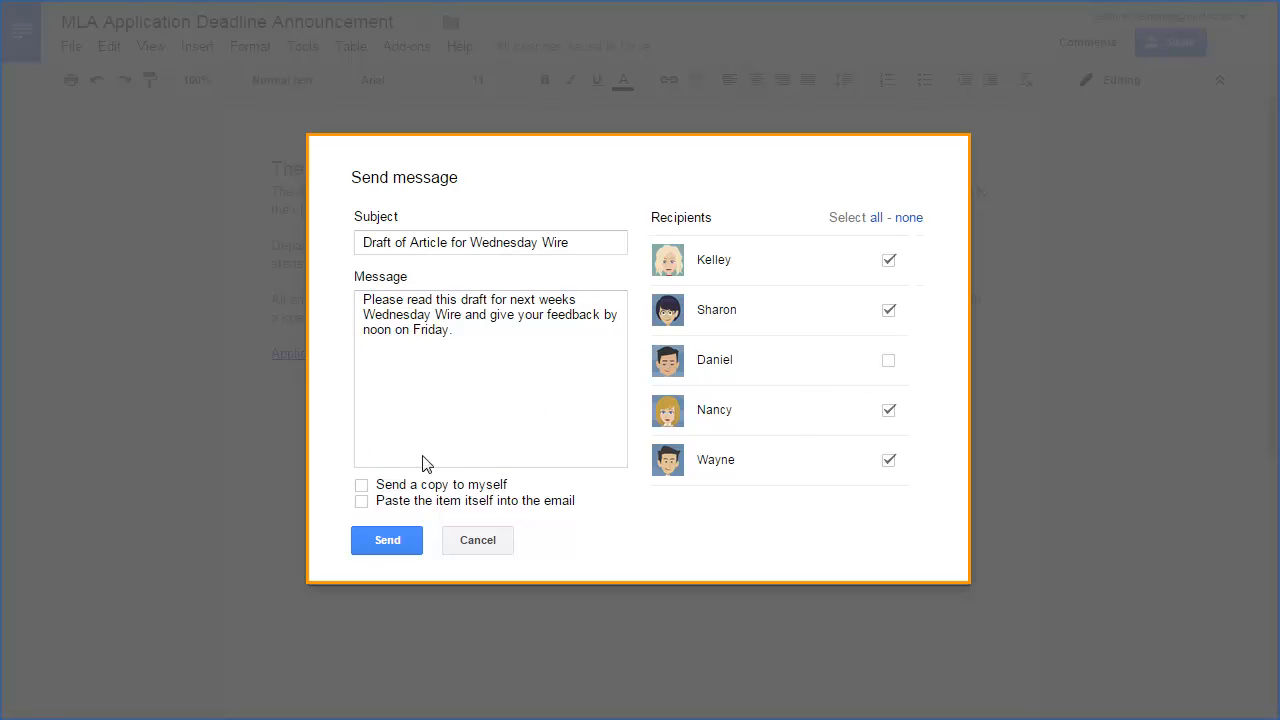
pyautogui.click(388, 540)
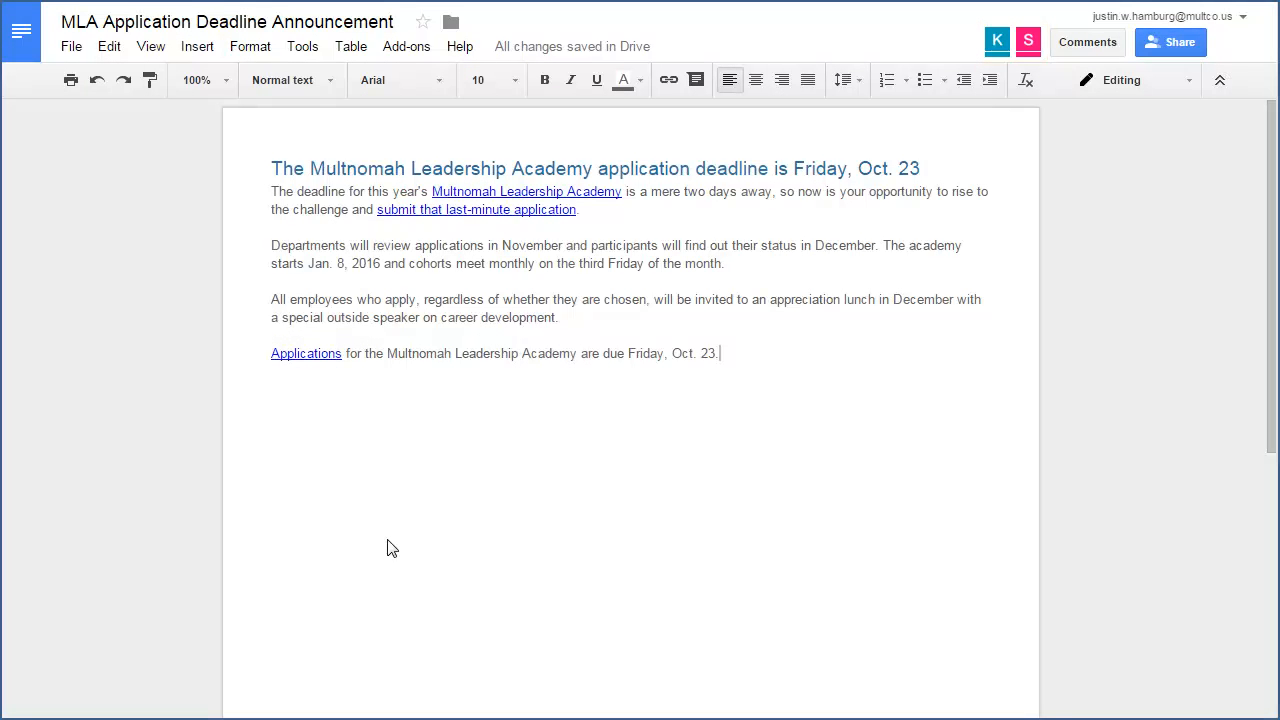
# Add '(MLA)' after Multnomah Leadership Academy in the announcement.
pyautogui.write('(MLA)')
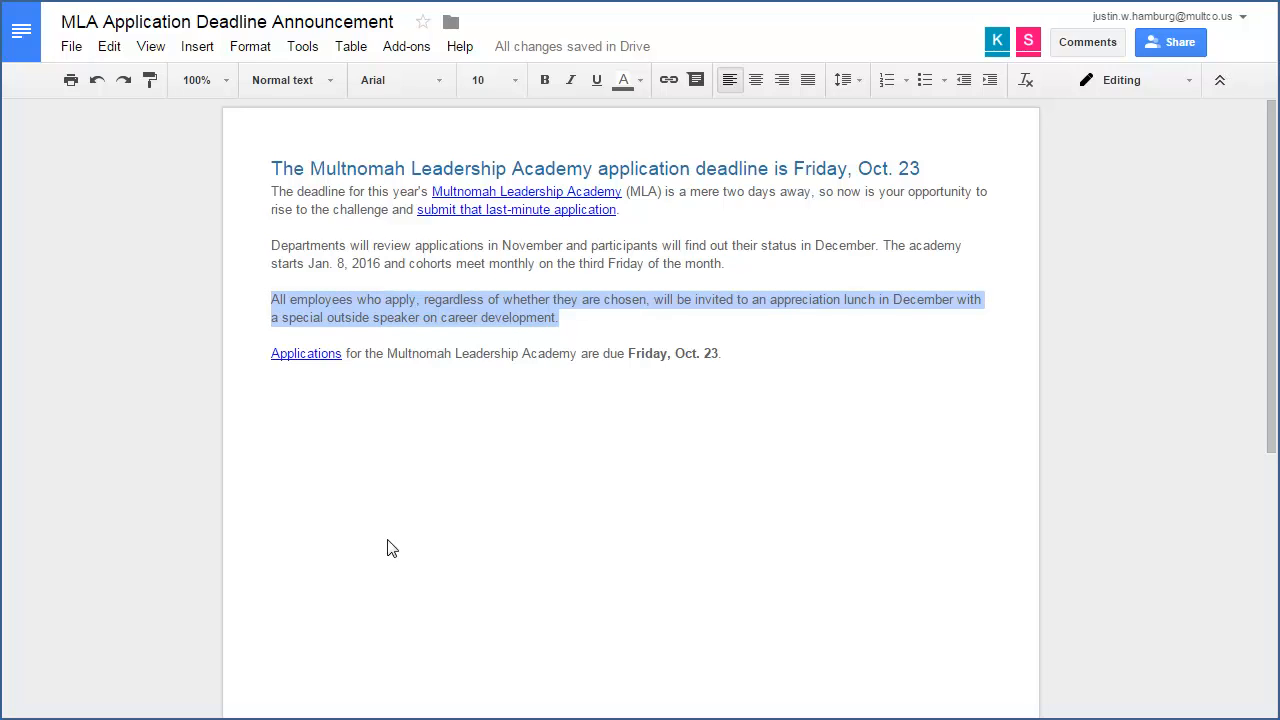
pyautogui.moveTo(690, 228)
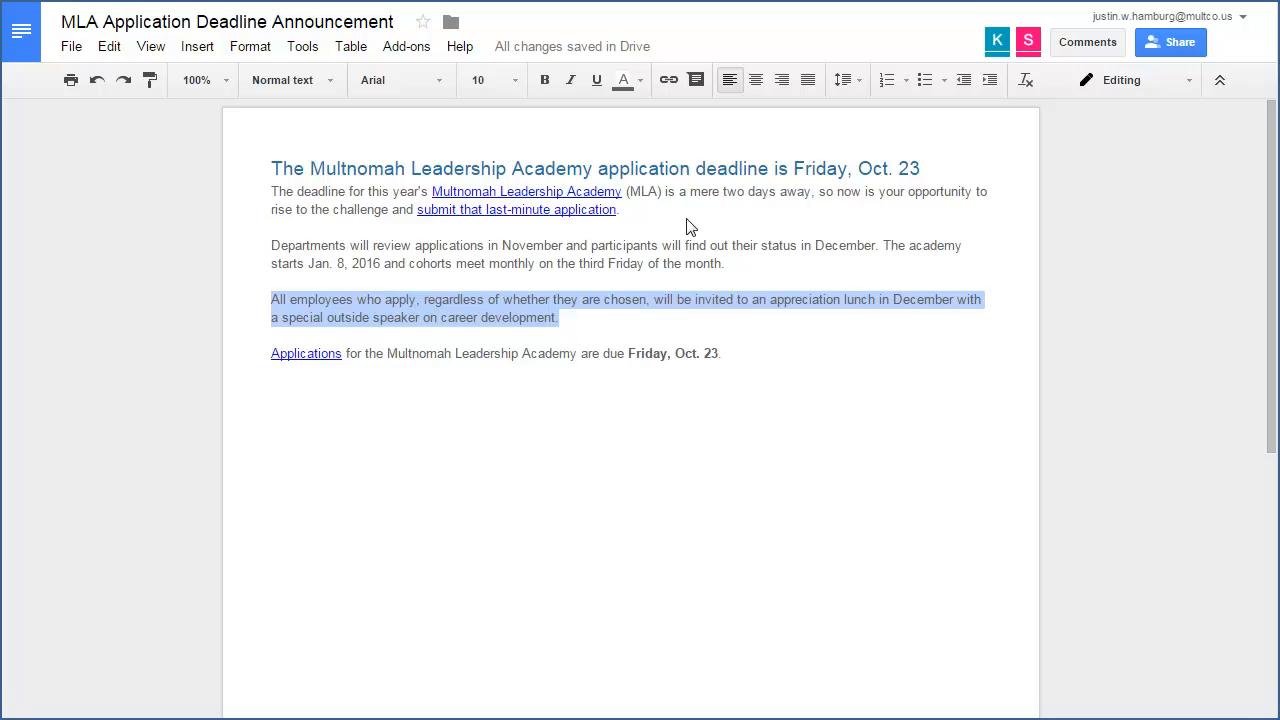
# Post a comment on the appreciation lunch paragraph: date will be added once negotiated.
pyautogui.click(696, 80)
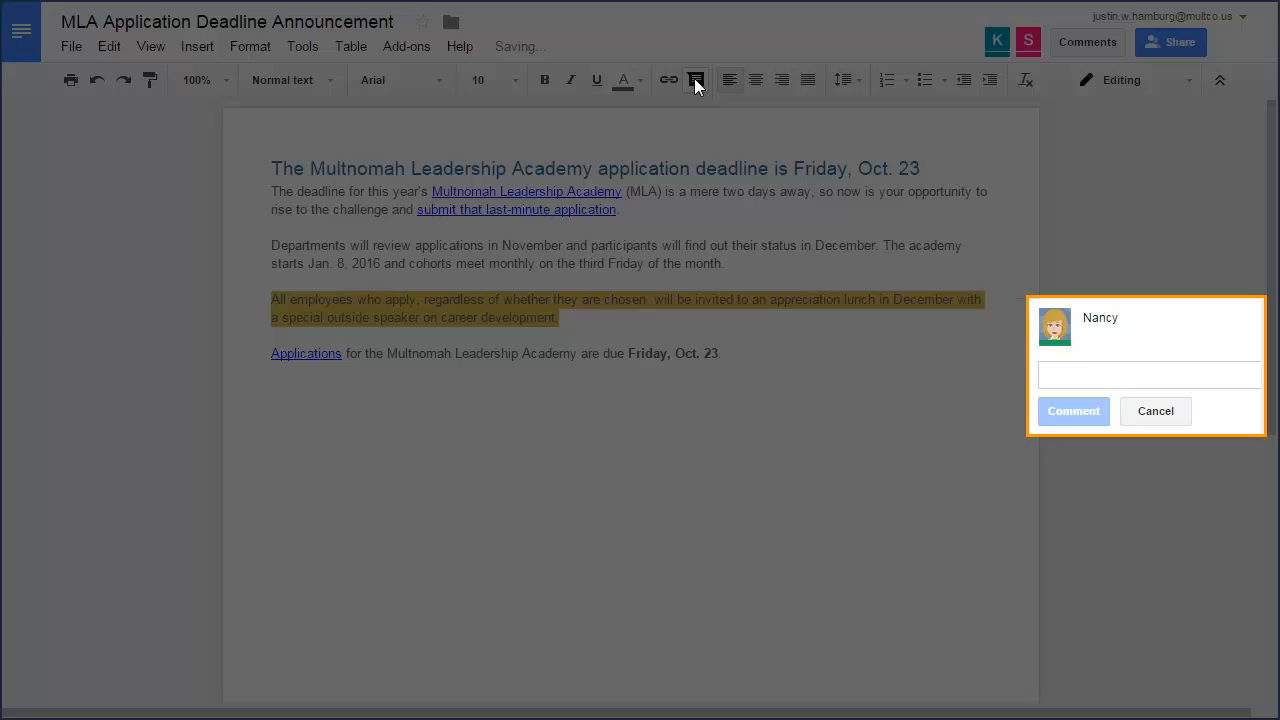
pyautogui.moveTo(1012, 204)
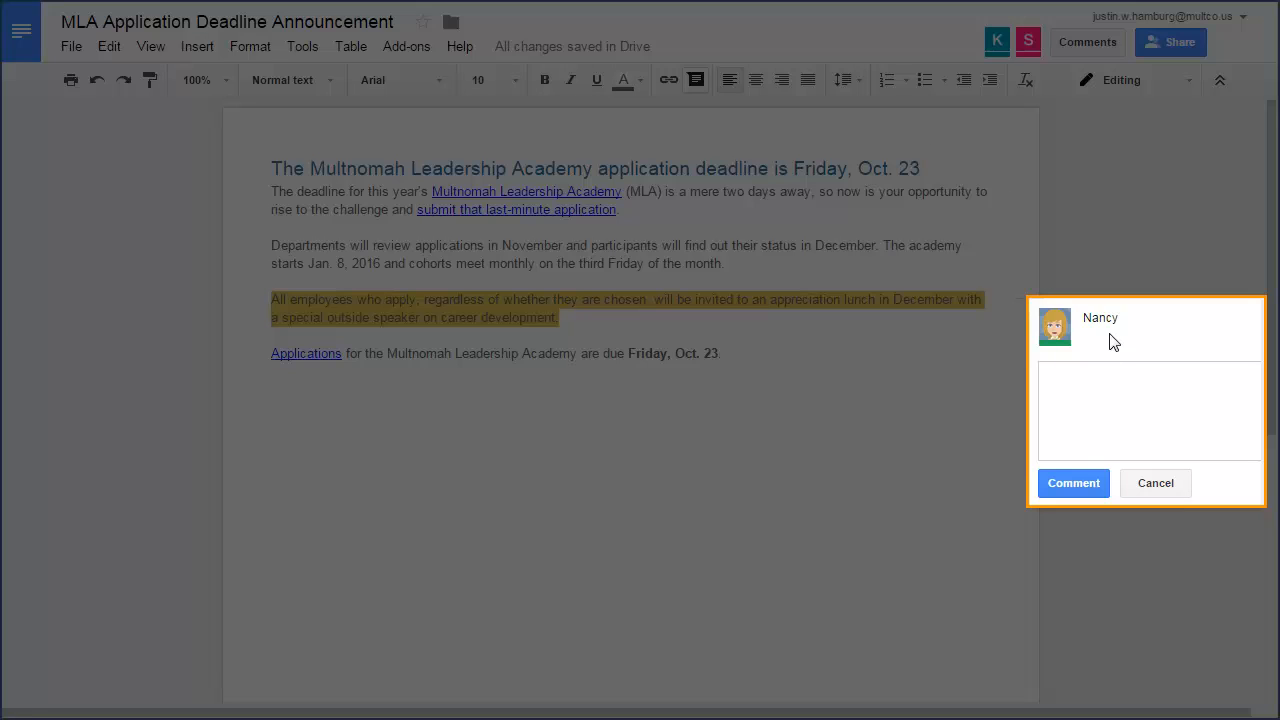
pyautogui.write('I would like to add the date of the Appreciation Lunch, but I am still negotiating dates with the speaker.  I will email all applicants once the date is confirmed."')
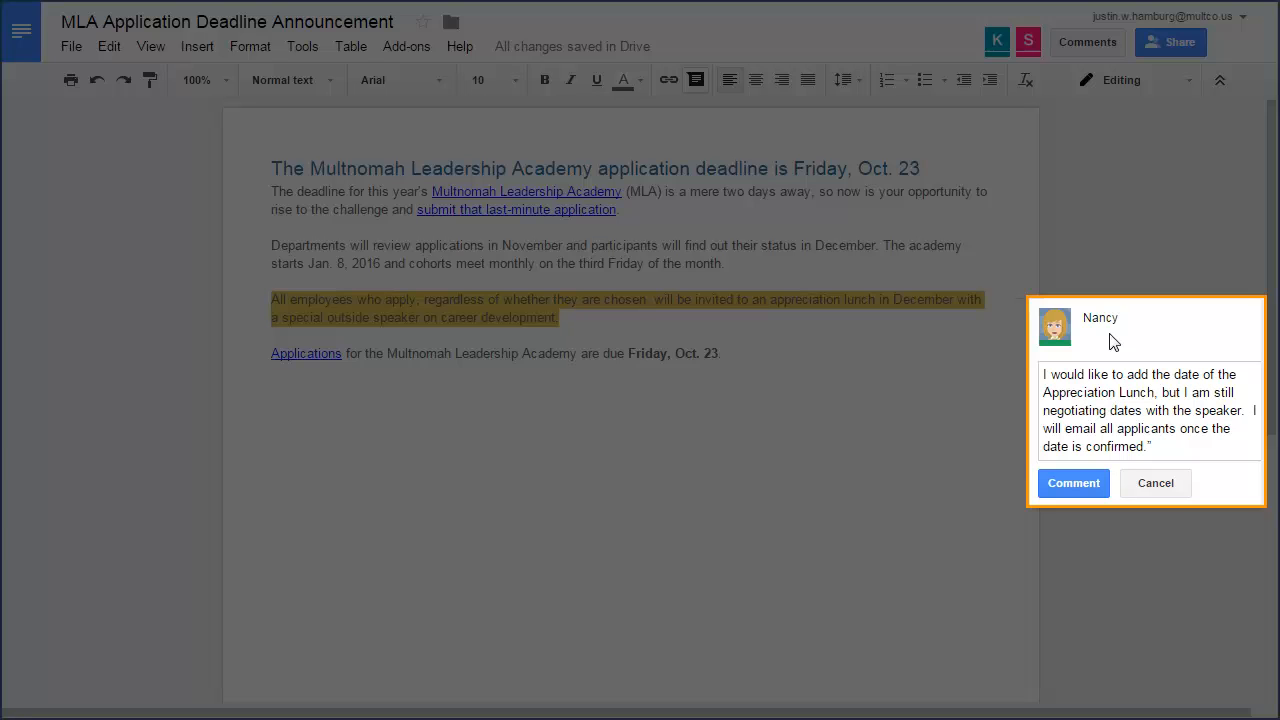
pyautogui.click(1072, 482)
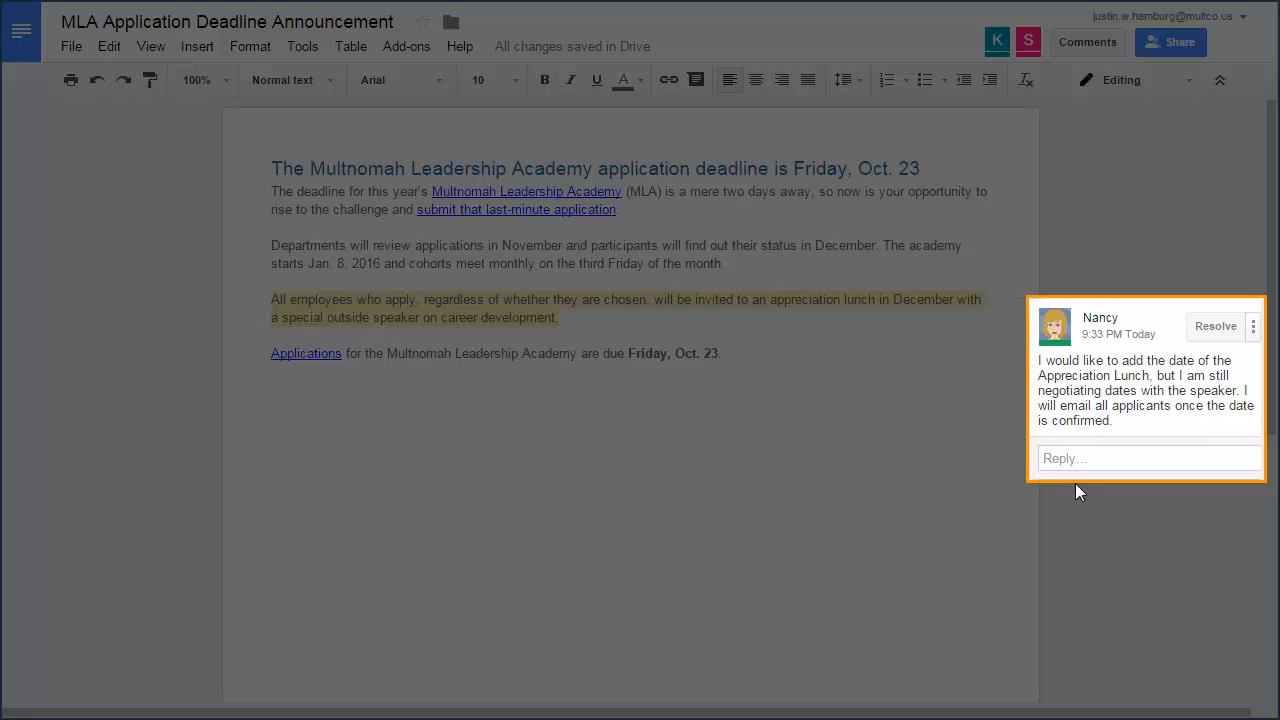
pyautogui.moveTo(1160, 480)
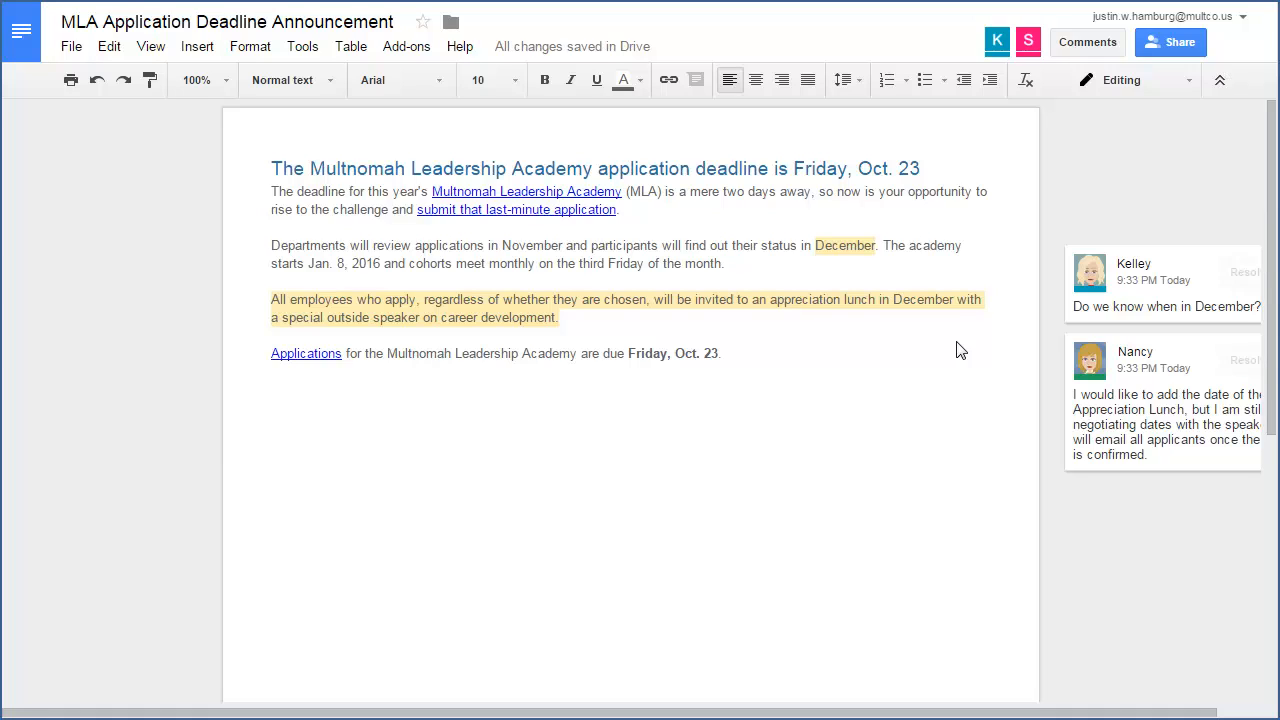
pyautogui.moveTo(1050, 348)
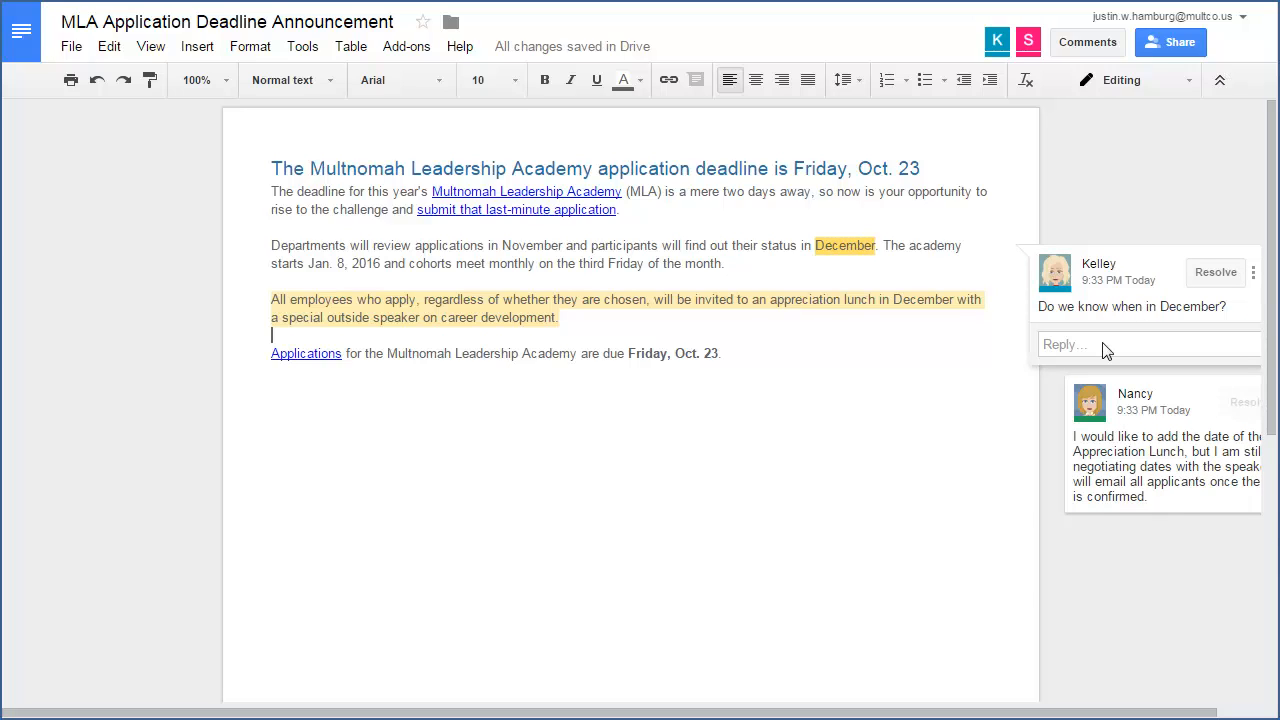
pyautogui.click(1140, 344)
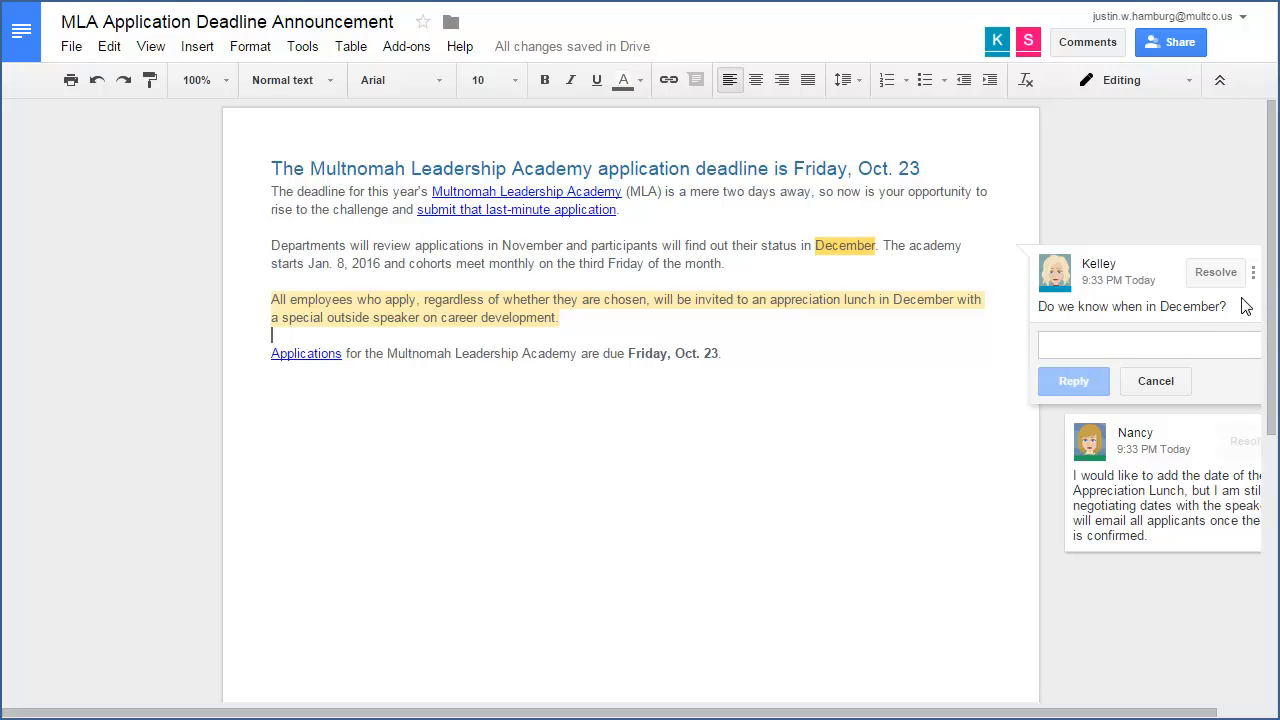
pyautogui.write("Some departments may take a bit longer to decide, so we can't predict the specific date.  We will email the applicants once all departments have decided.")
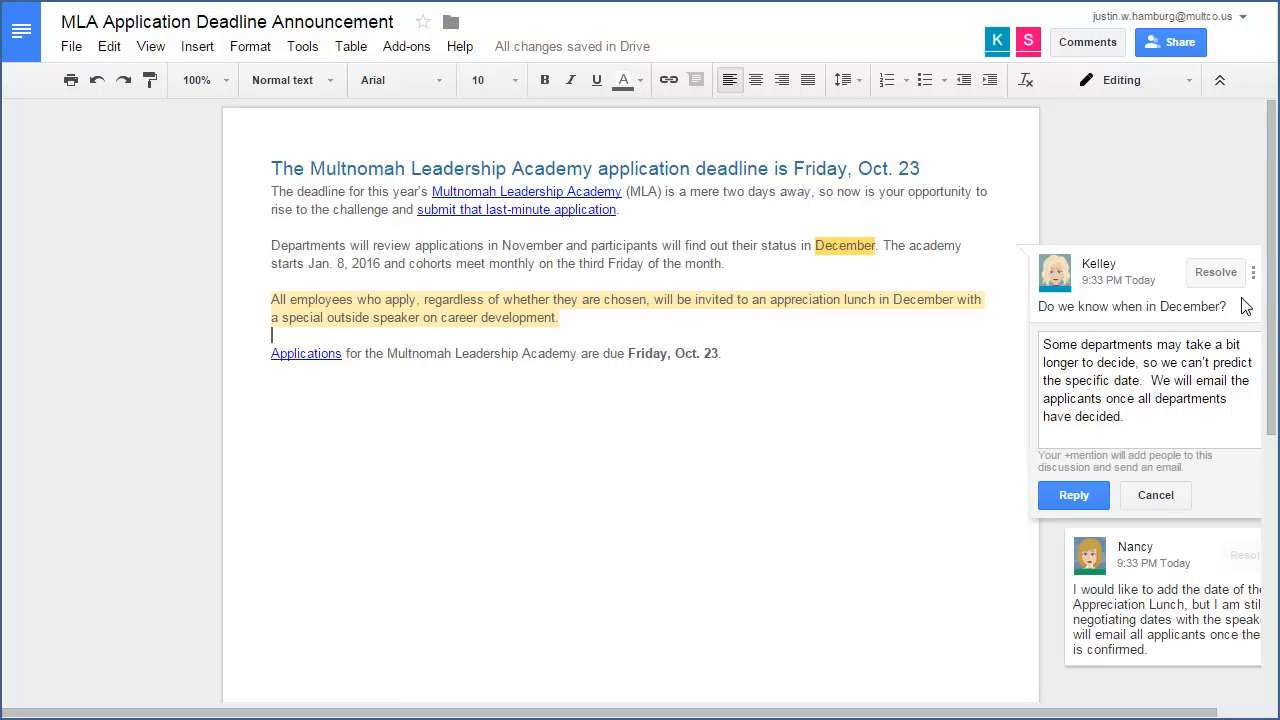
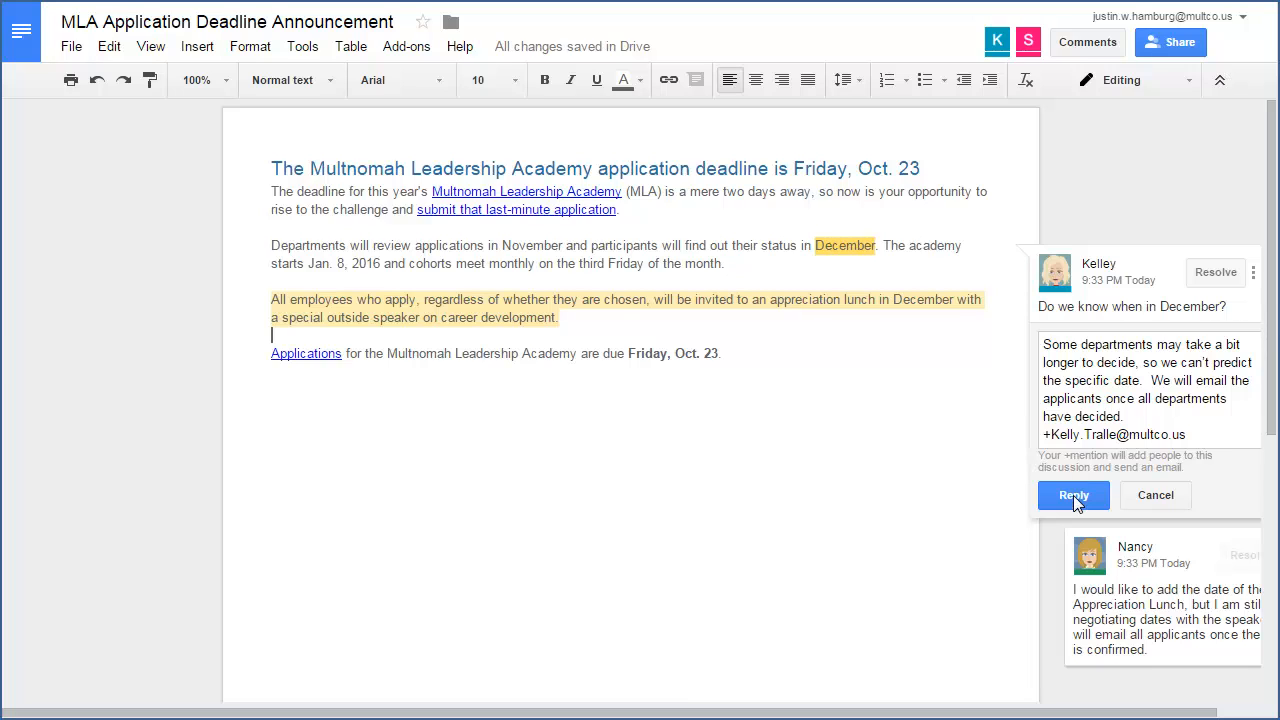
pyautogui.click(1072, 496)
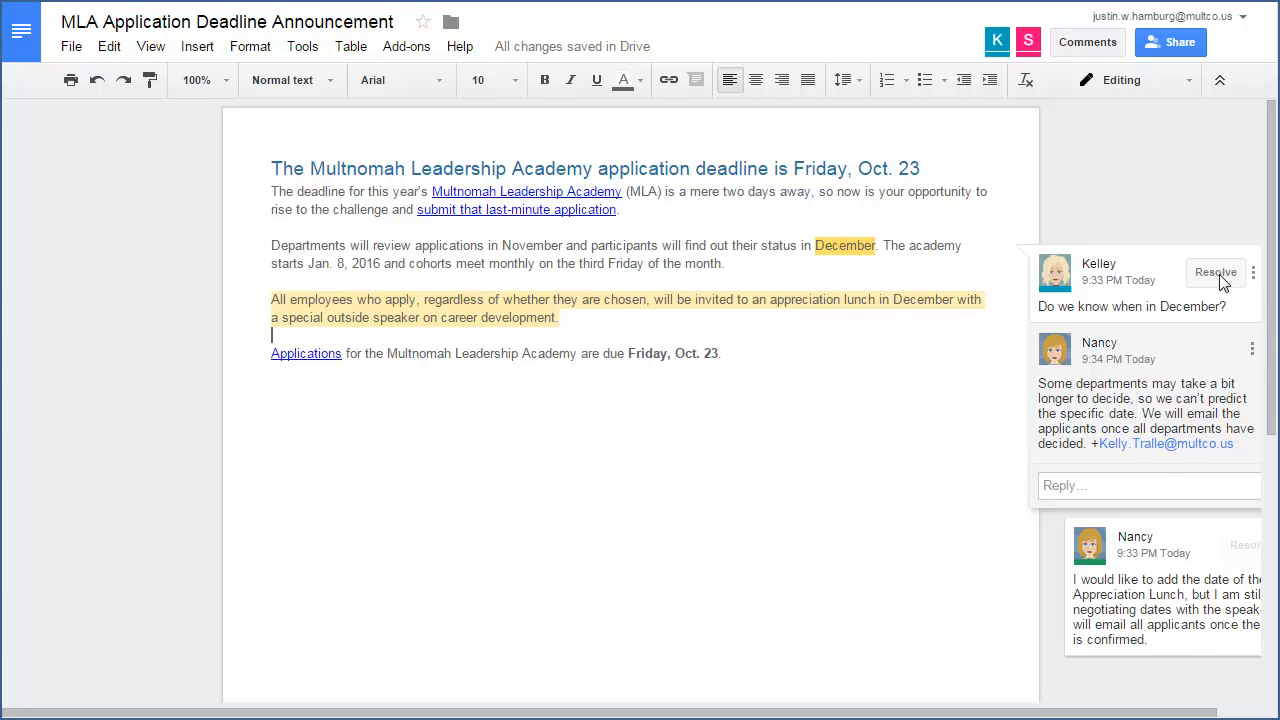
# Resolve Kelley's December comment thread.
pyautogui.click(1216, 272)
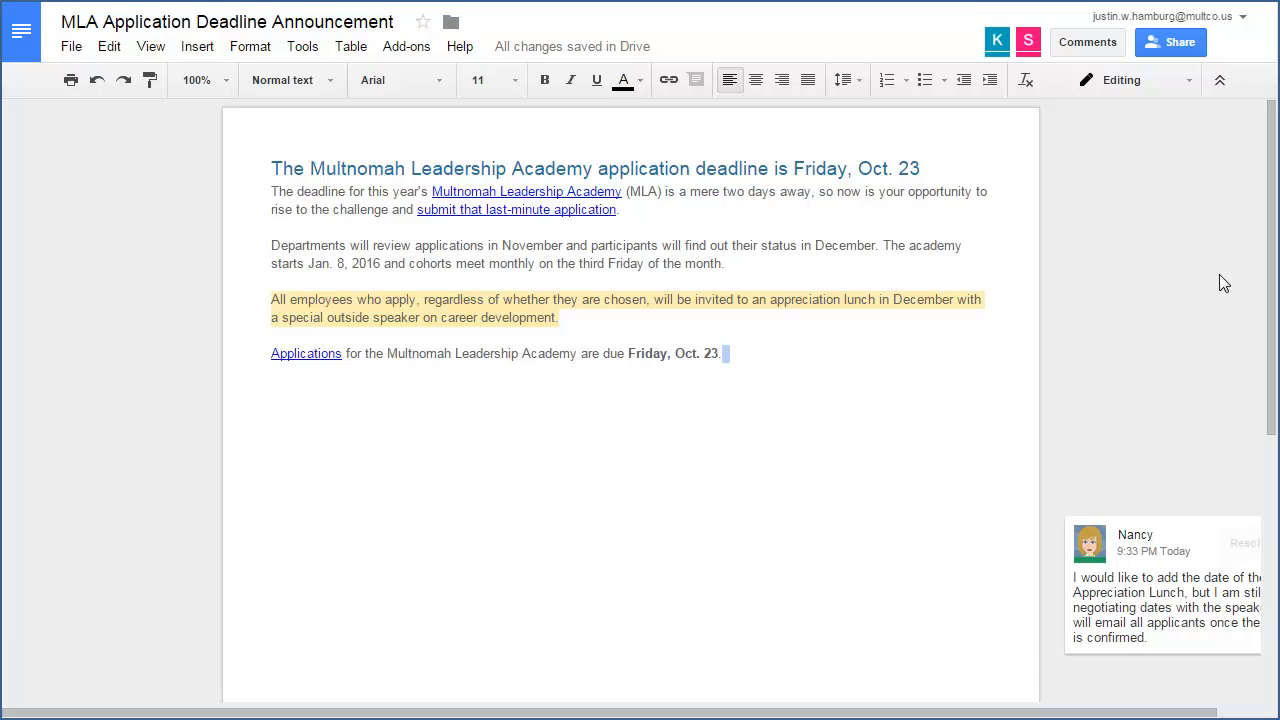
pyautogui.moveTo(1094, 52)
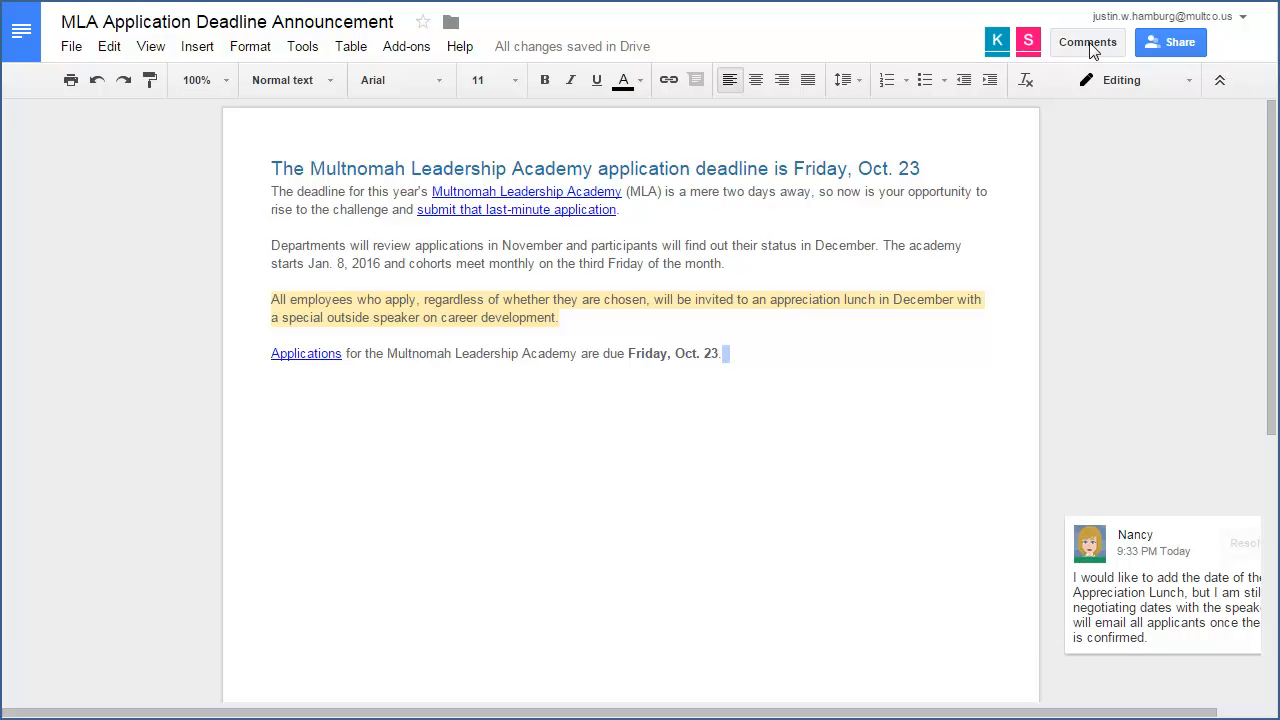
# Re-open the resolved December thread from comment history, then view notification settings.
pyautogui.click(1086, 42)
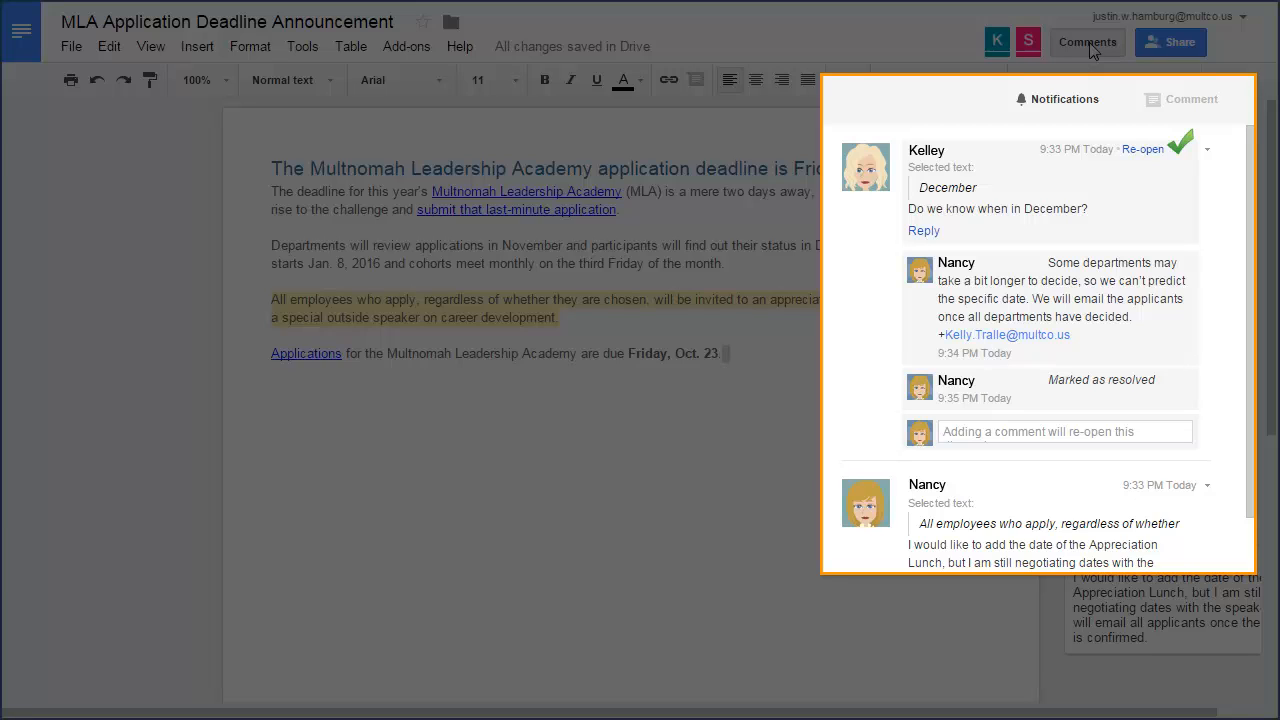
pyautogui.moveTo(1128, 76)
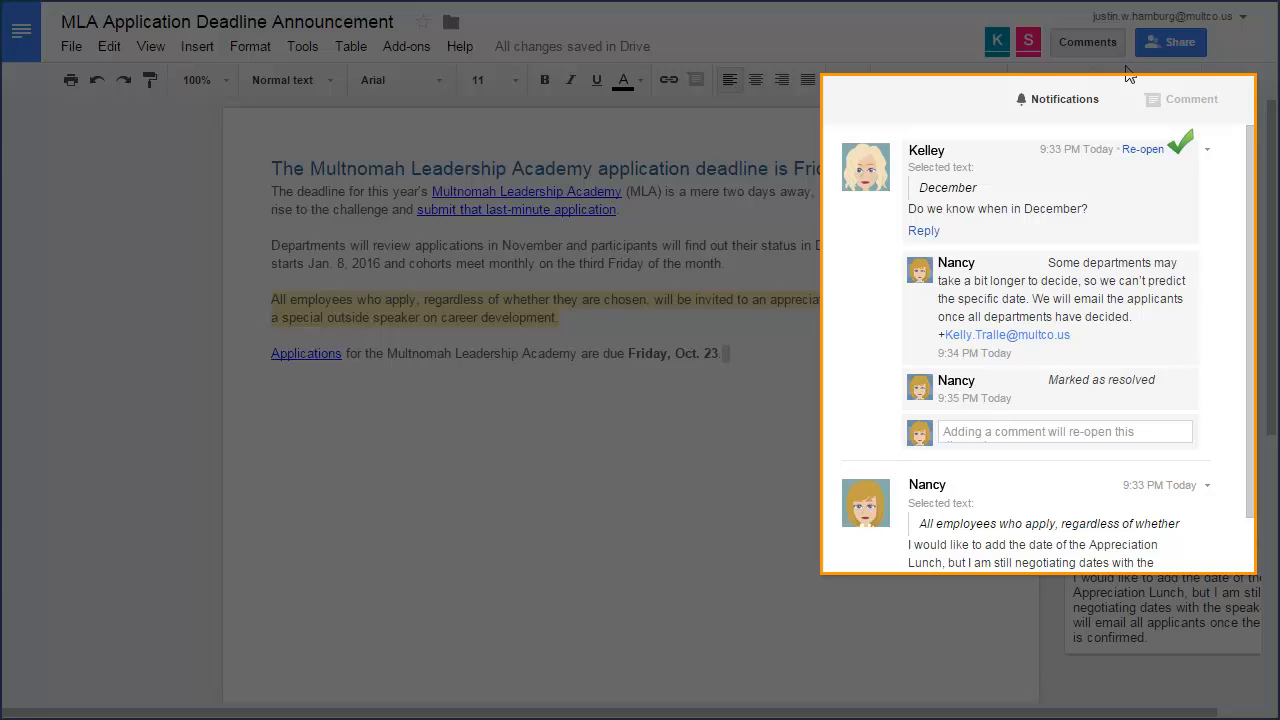
pyautogui.click(1142, 148)
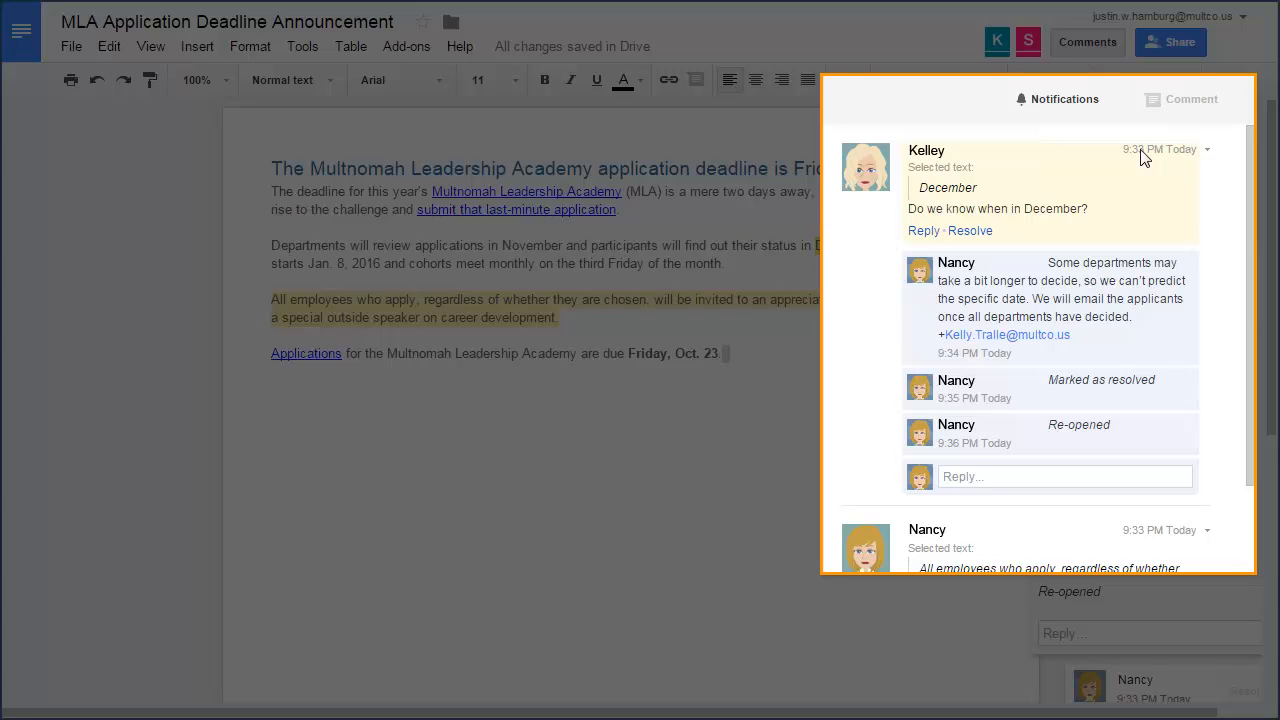
pyautogui.moveTo(1066, 108)
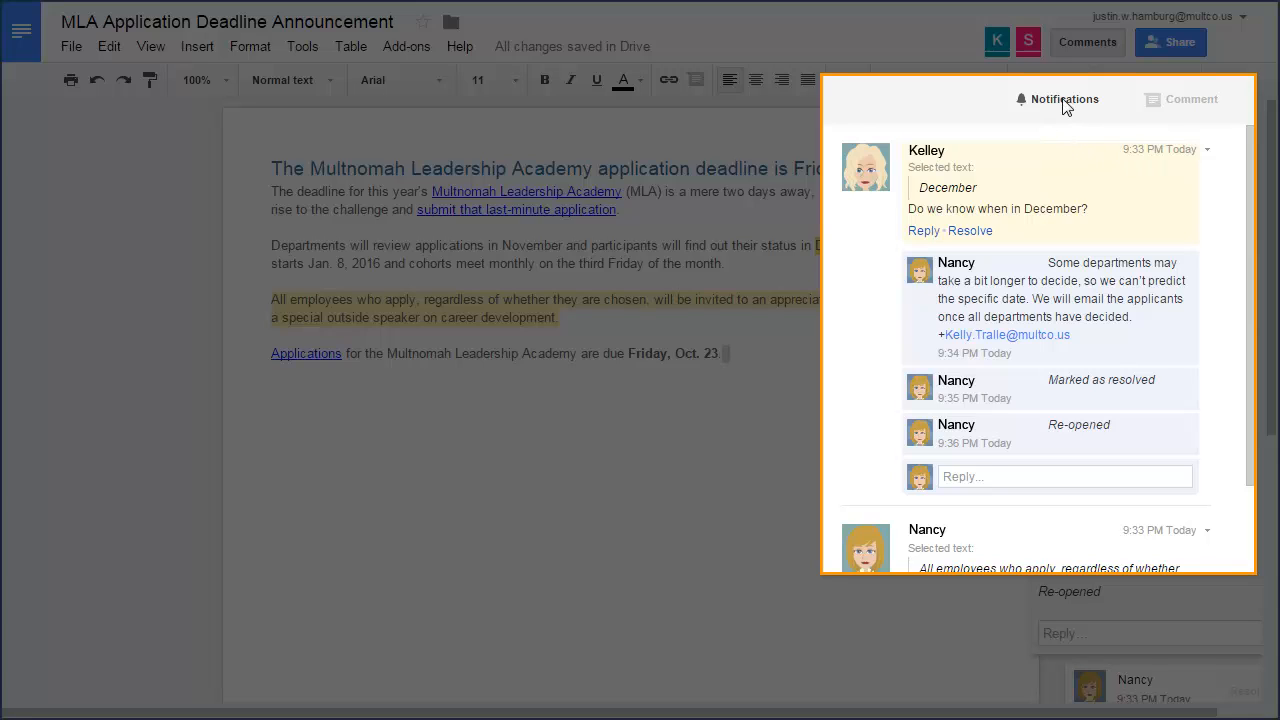
pyautogui.click(1060, 100)
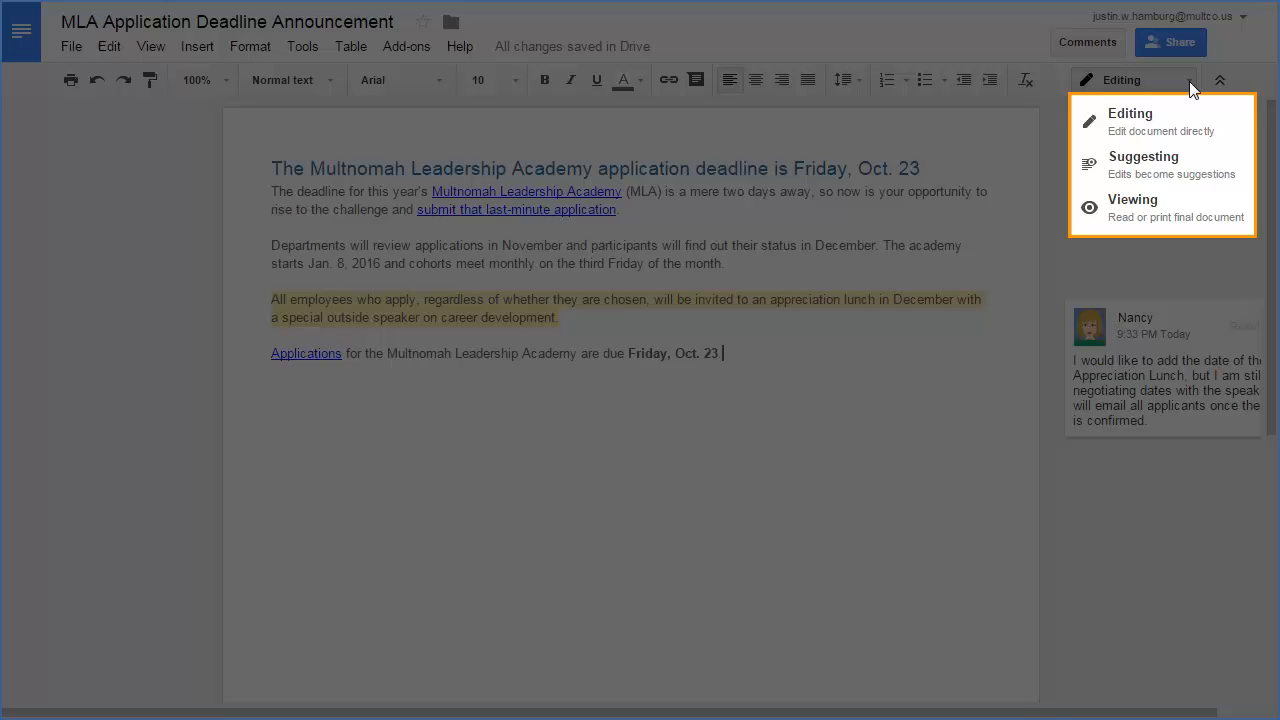
# Switch the document from Editing to Suggesting mode.
pyautogui.click(1144, 156)
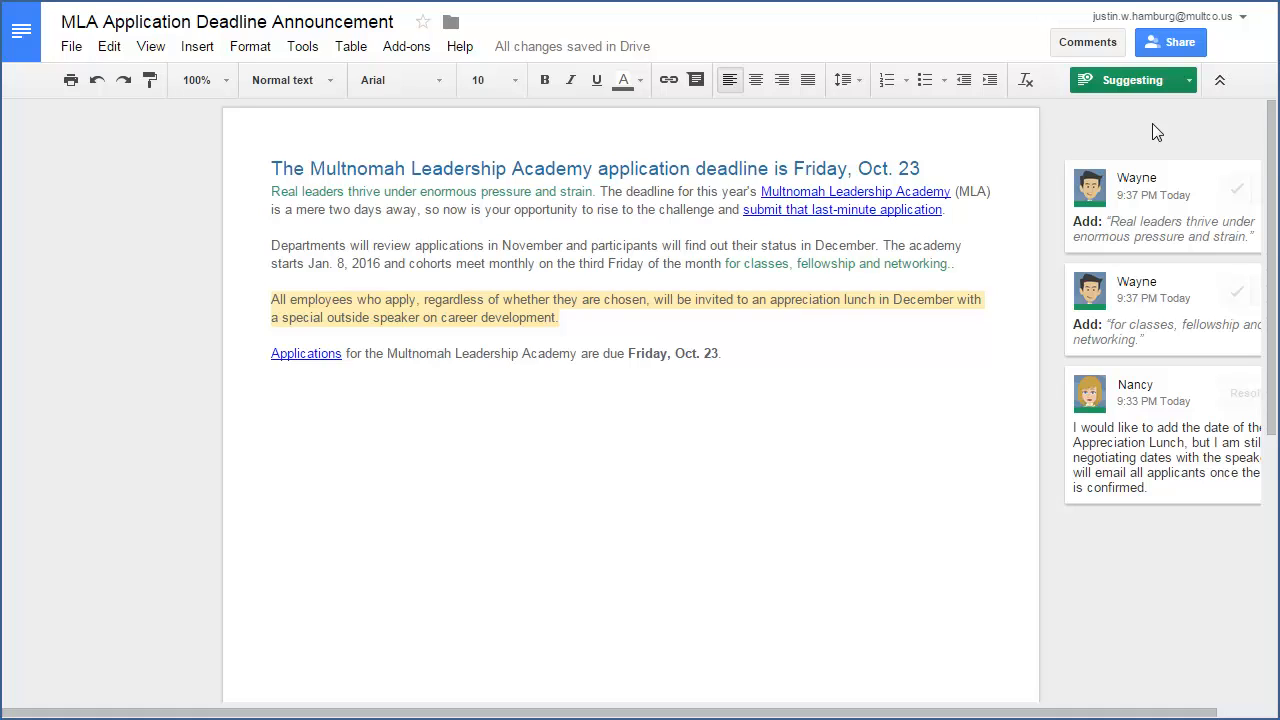
pyautogui.moveTo(1092, 192)
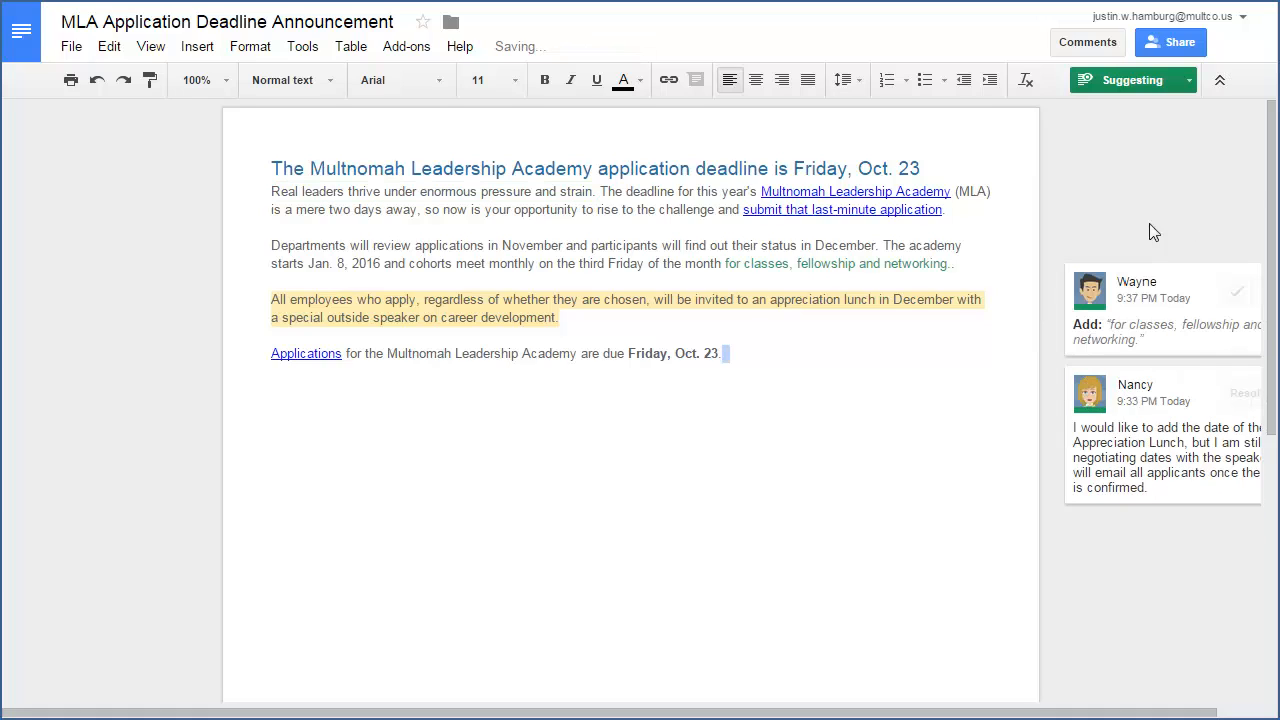
# Accept the 'classes, fellowship and networking' suggestion and resolve Nancy's lunch-date comment.
pyautogui.click(1160, 300)
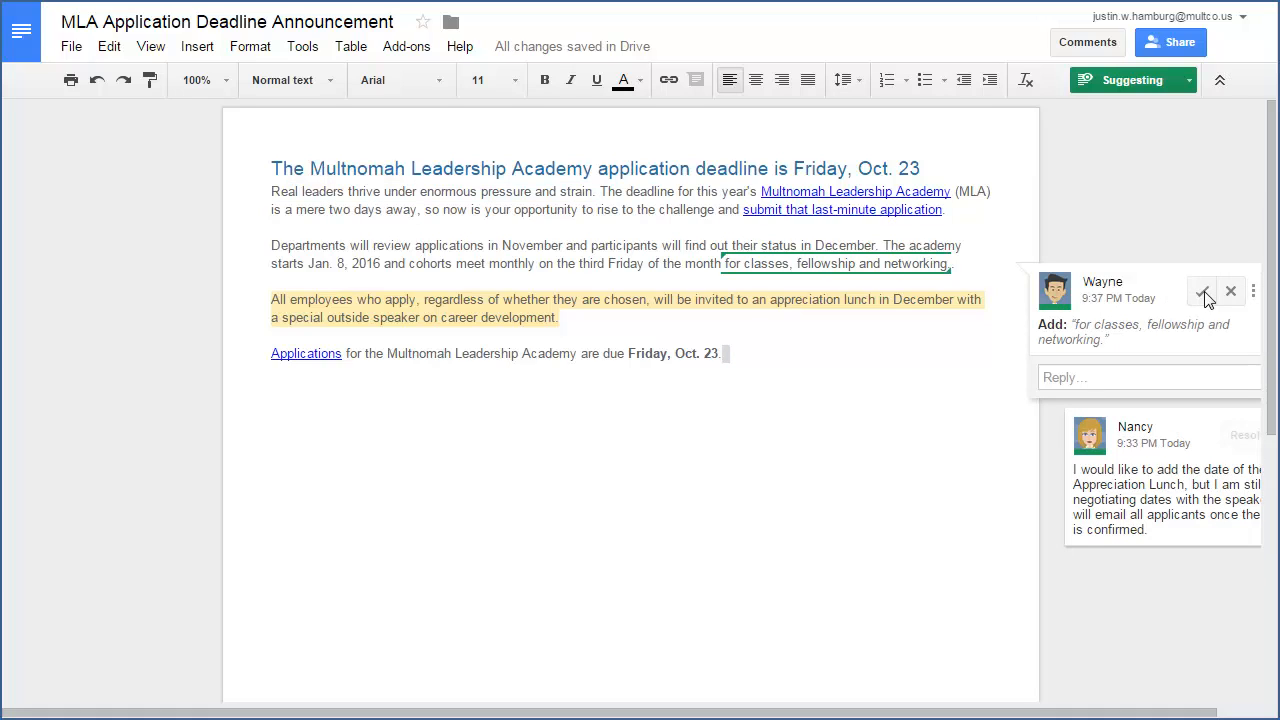
pyautogui.click(1204, 292)
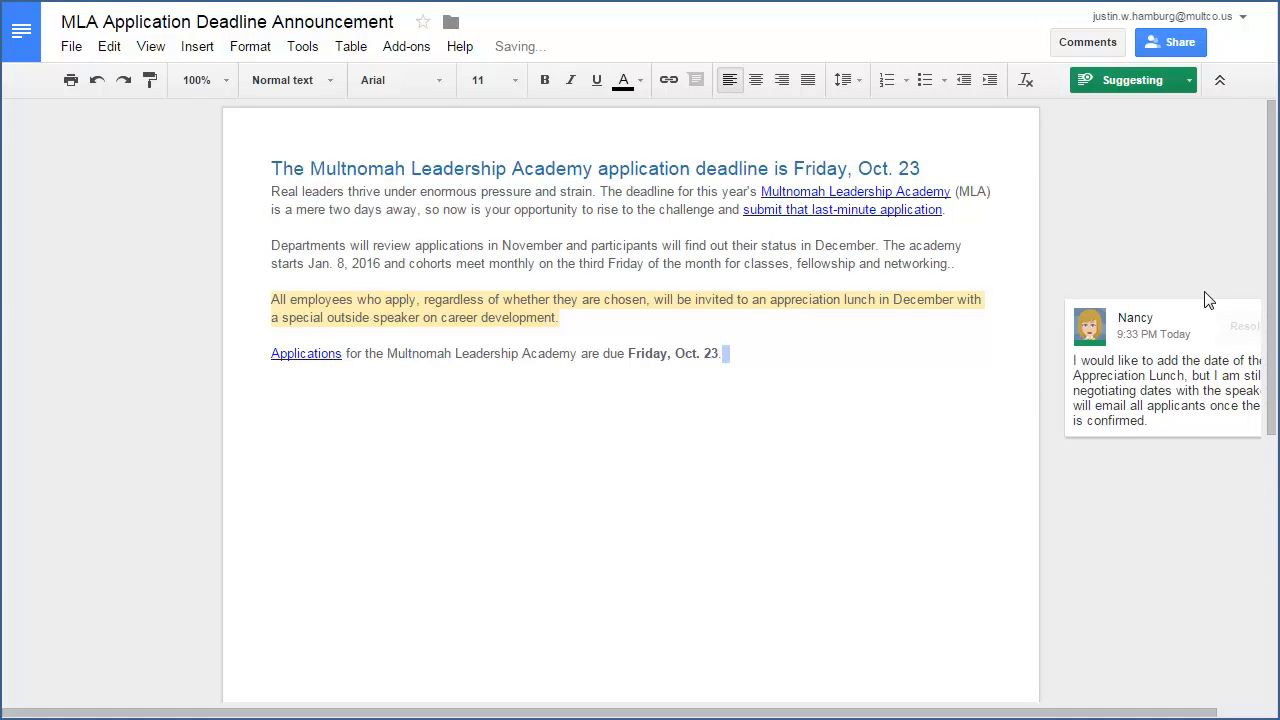
pyautogui.click(1140, 370)
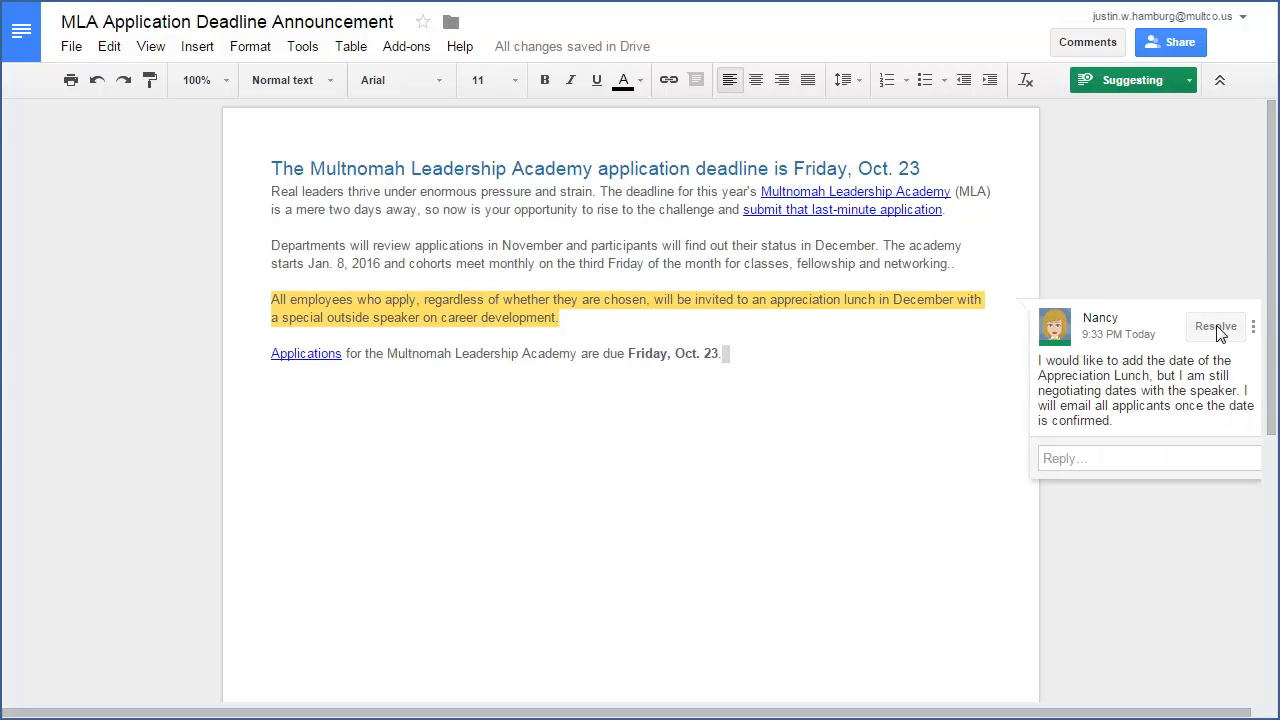
pyautogui.click(1216, 326)
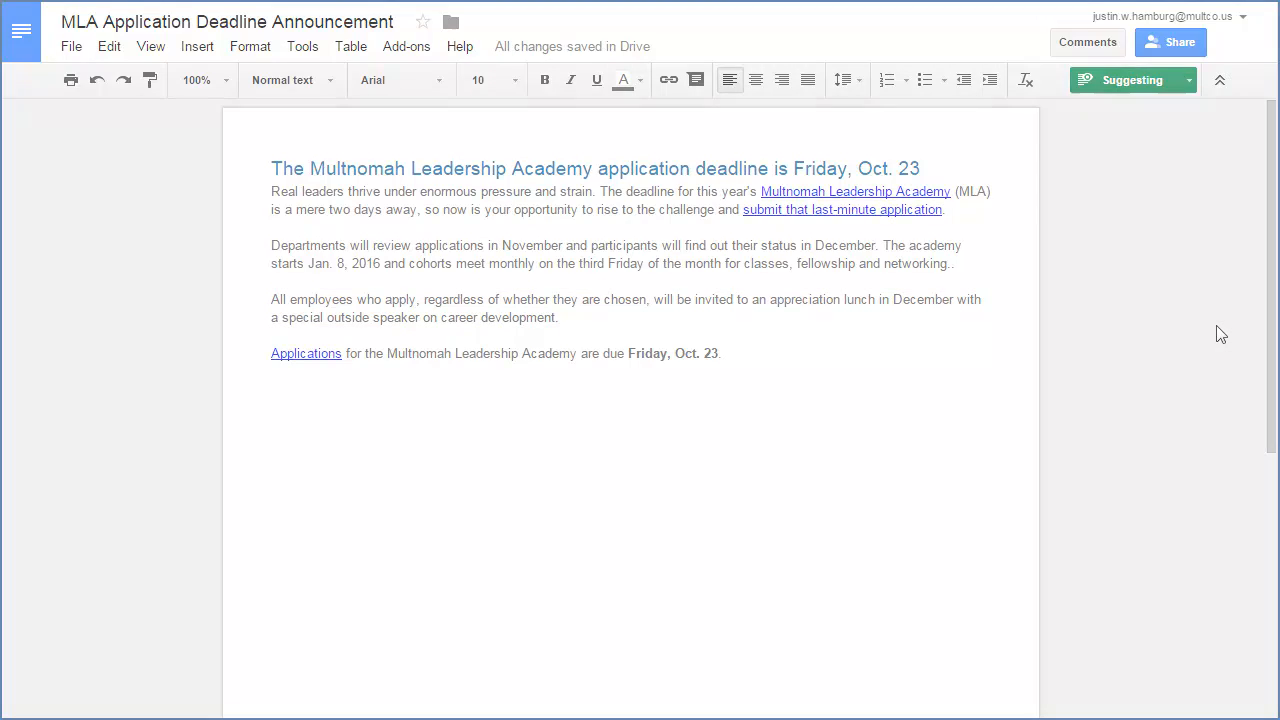